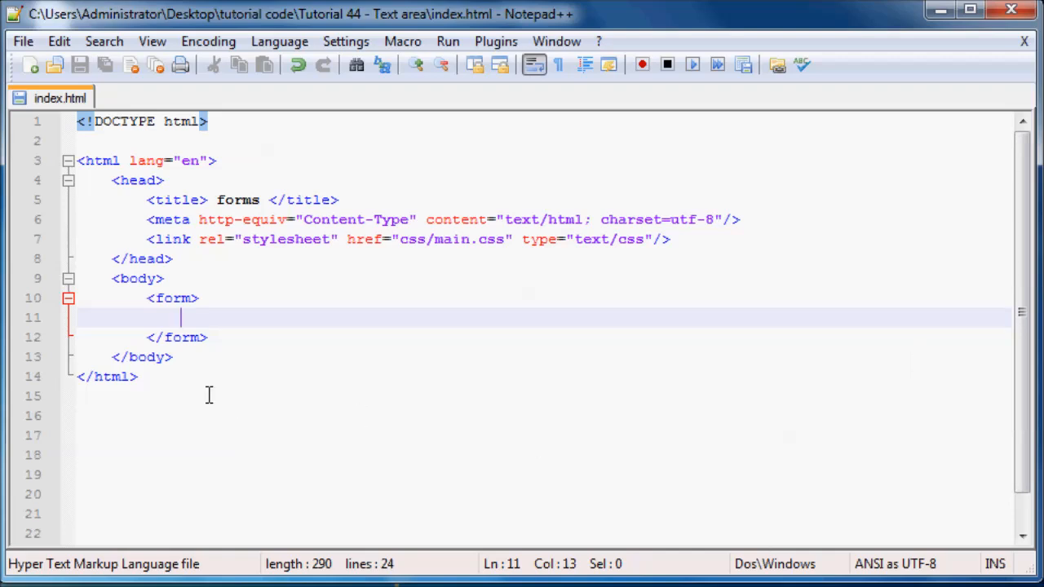
{"action": "mouse_move", "coordinate": [362, 380]}
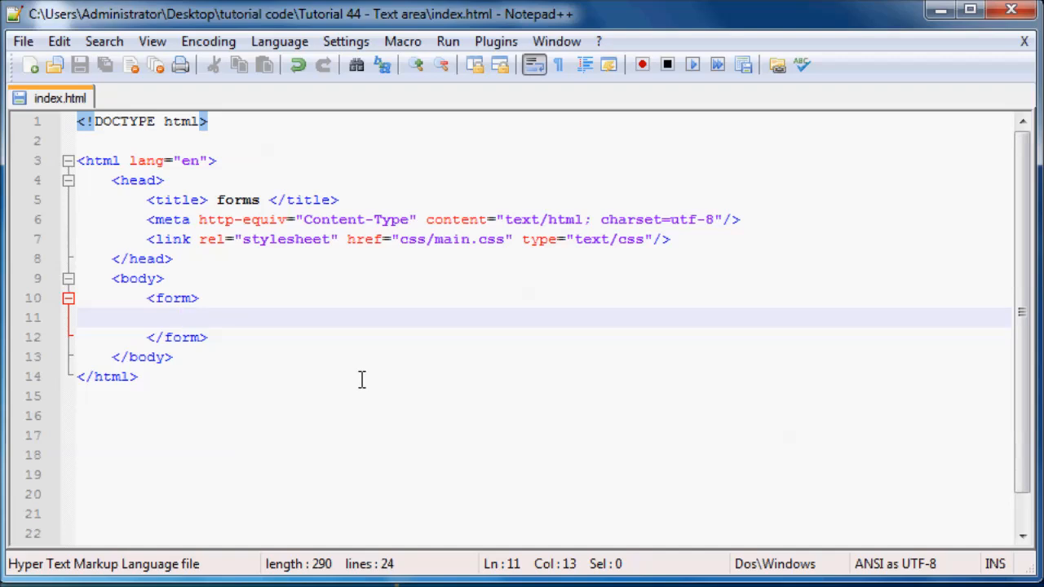
Type an empty <textarea></textarea> pair inside the form and save index.html
{"action": "type", "text": "<>"}
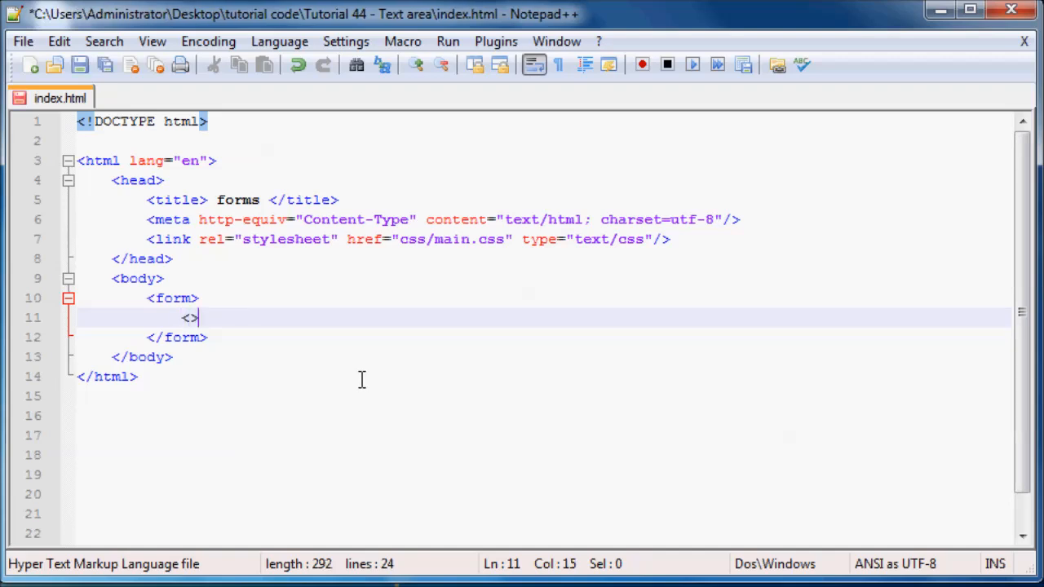
{"action": "type", "text": "text"}
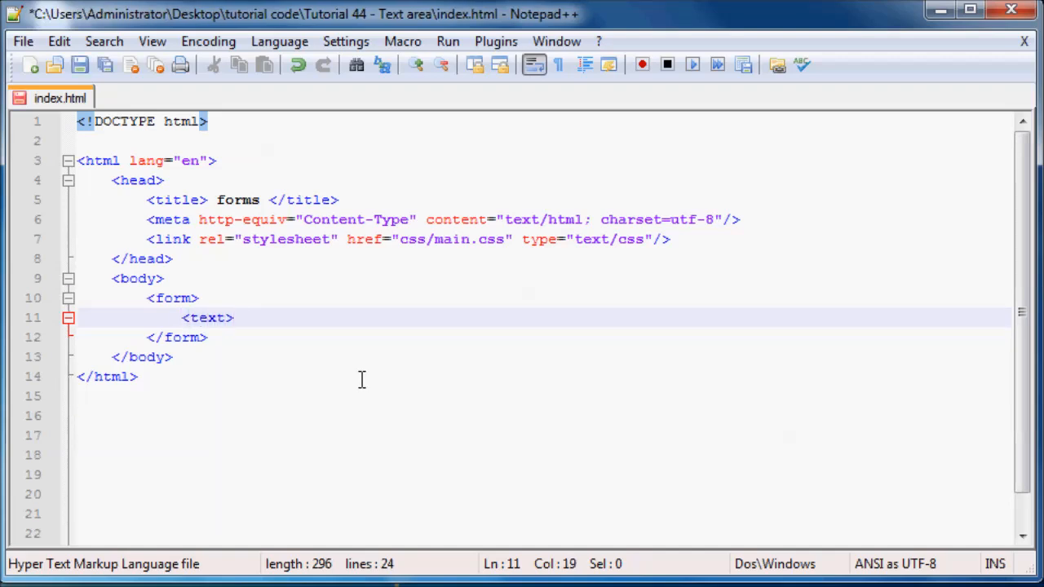
{"action": "type", "text": "area"}
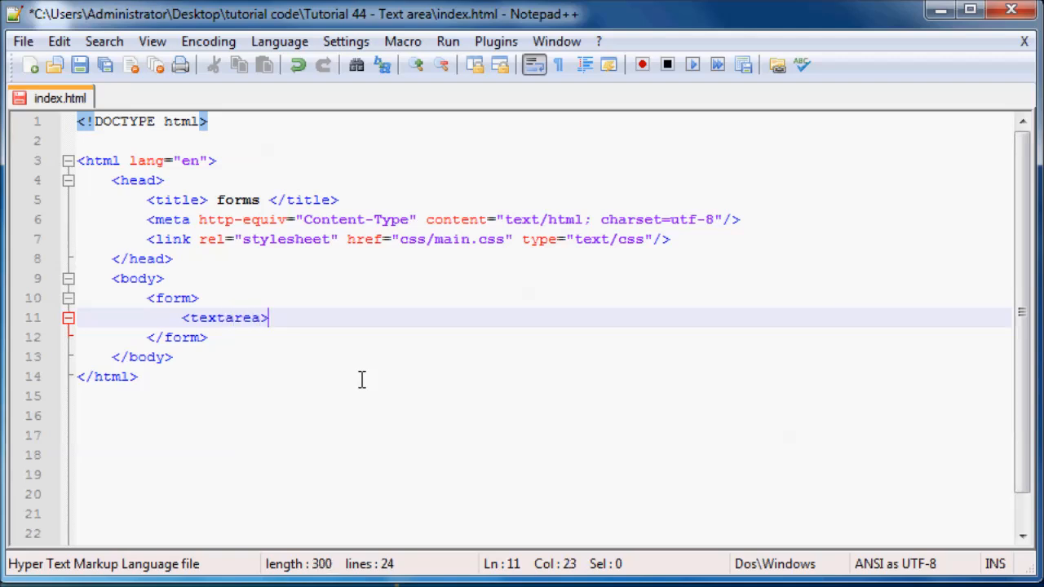
{"action": "type", "text": "<tex>"}
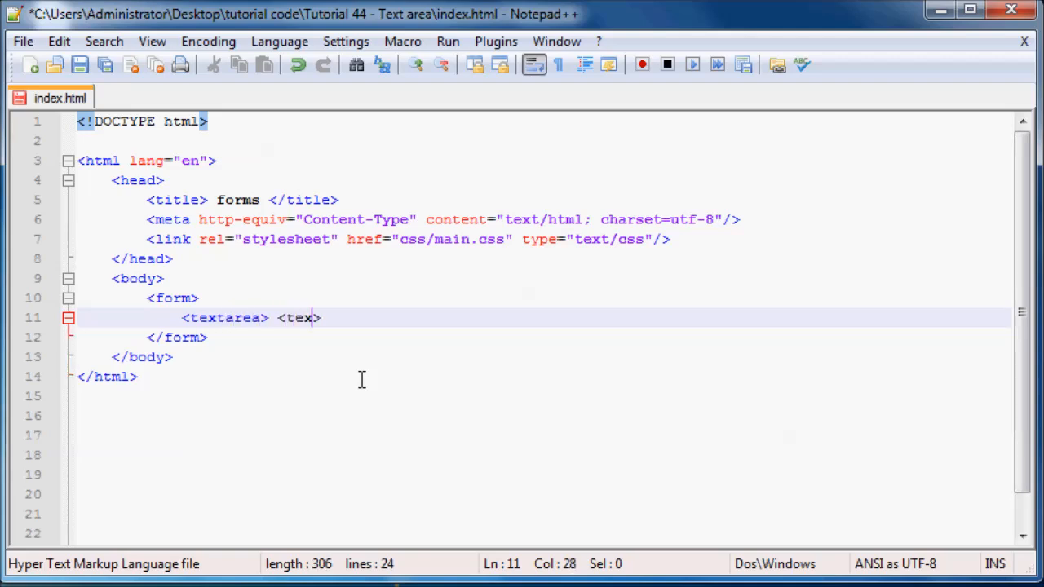
{"action": "type", "text": "tarea"}
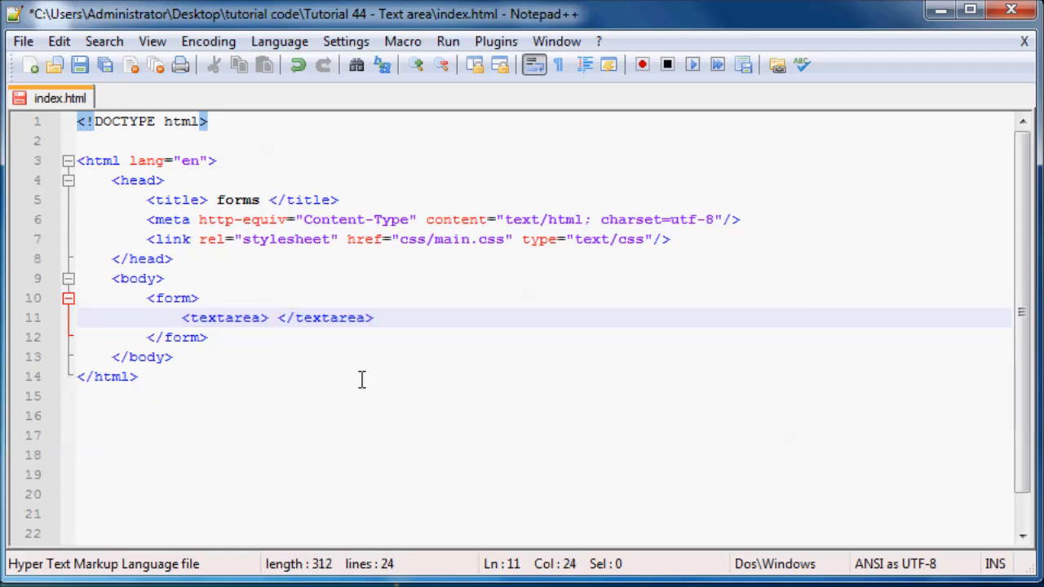
{"action": "key", "text": "Backspace"}
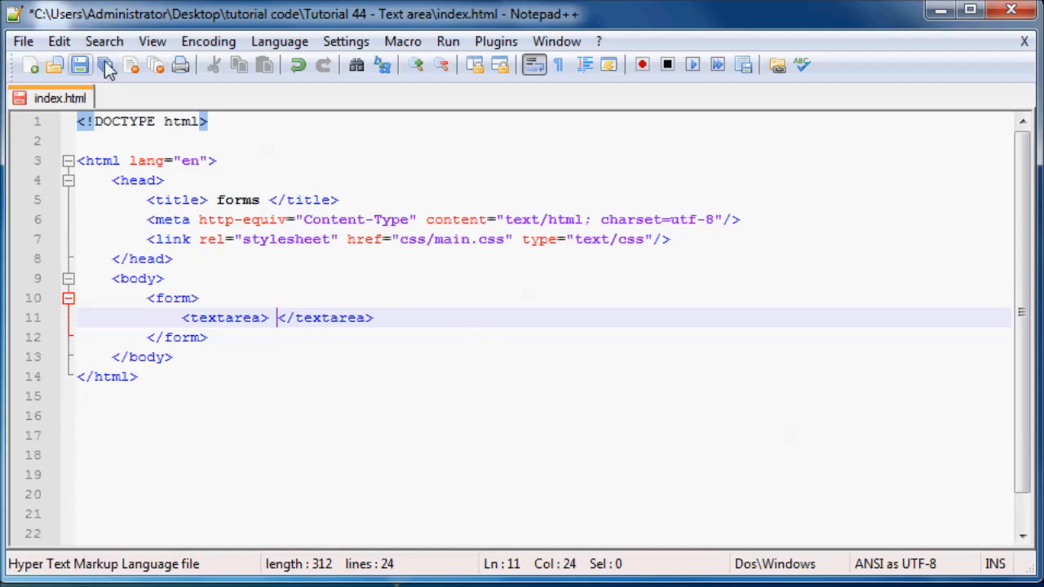
{"action": "left_click", "coordinate": [80, 66]}
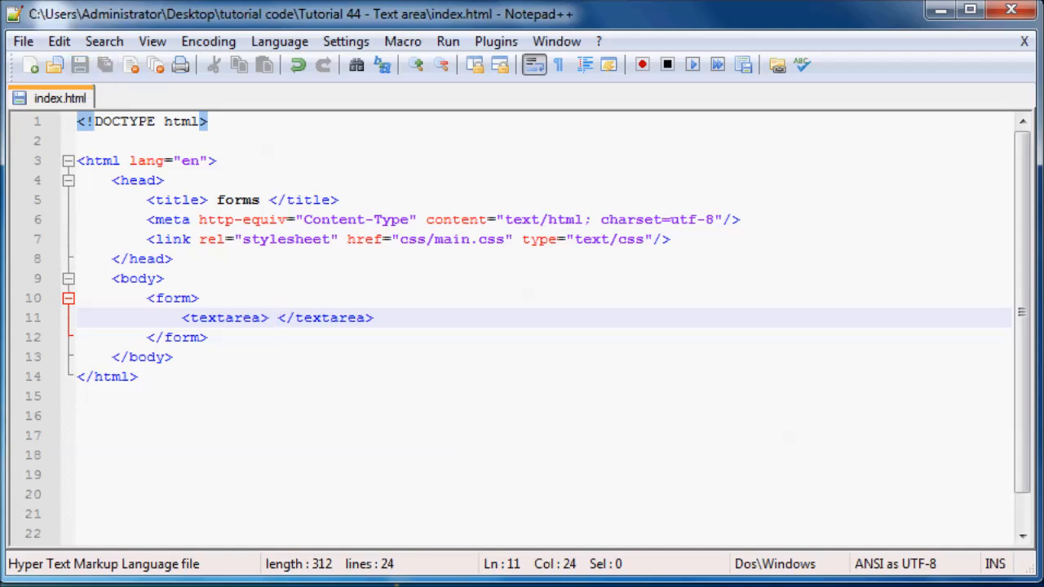
Launch index.html in Firefox to view the empty textarea, then return to Notepad++
{"action": "left_click", "coordinate": [447, 40]}
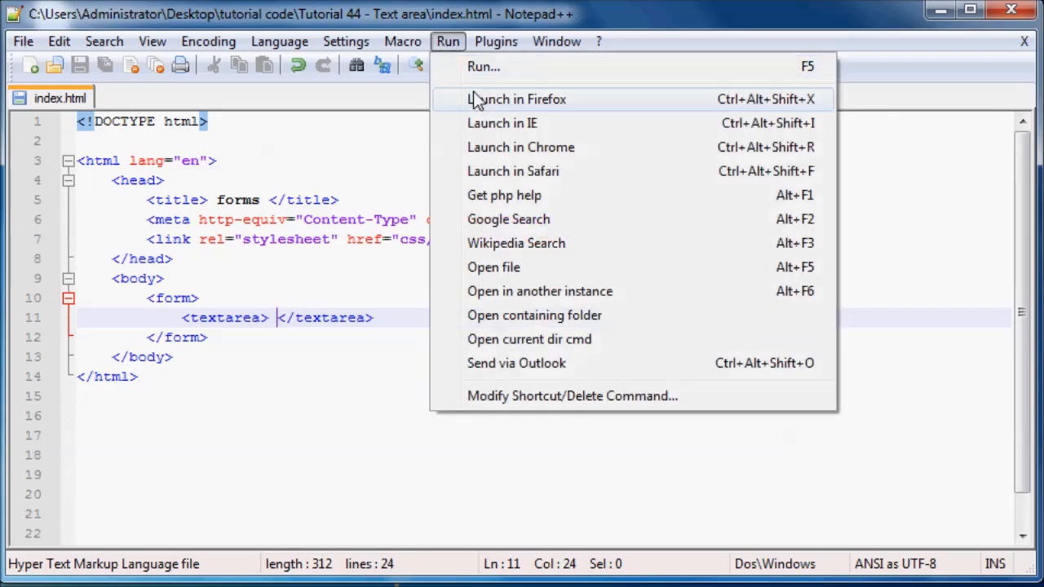
{"action": "left_click", "coordinate": [517, 99]}
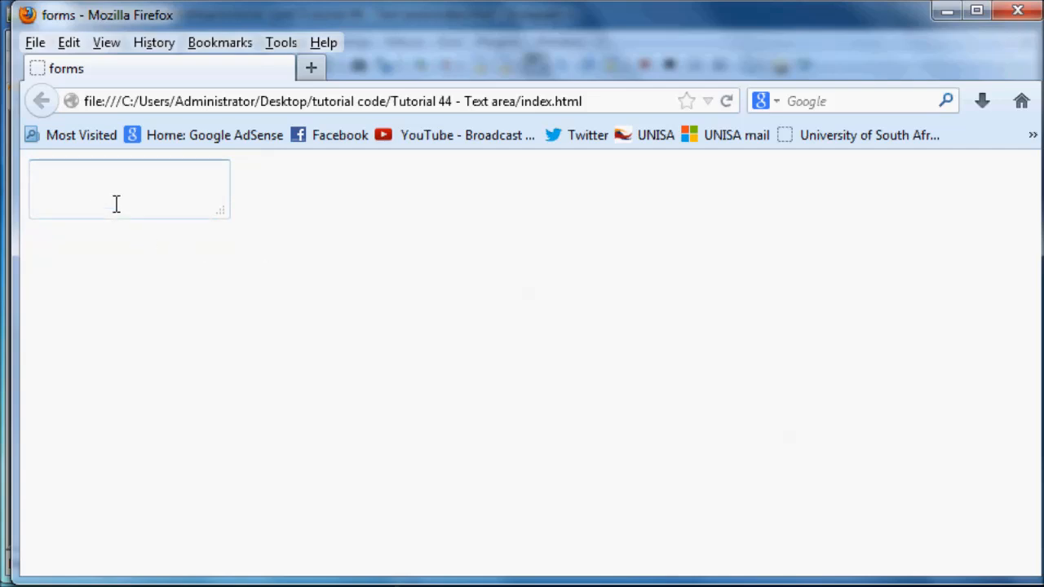
{"action": "mouse_move", "coordinate": [177, 210]}
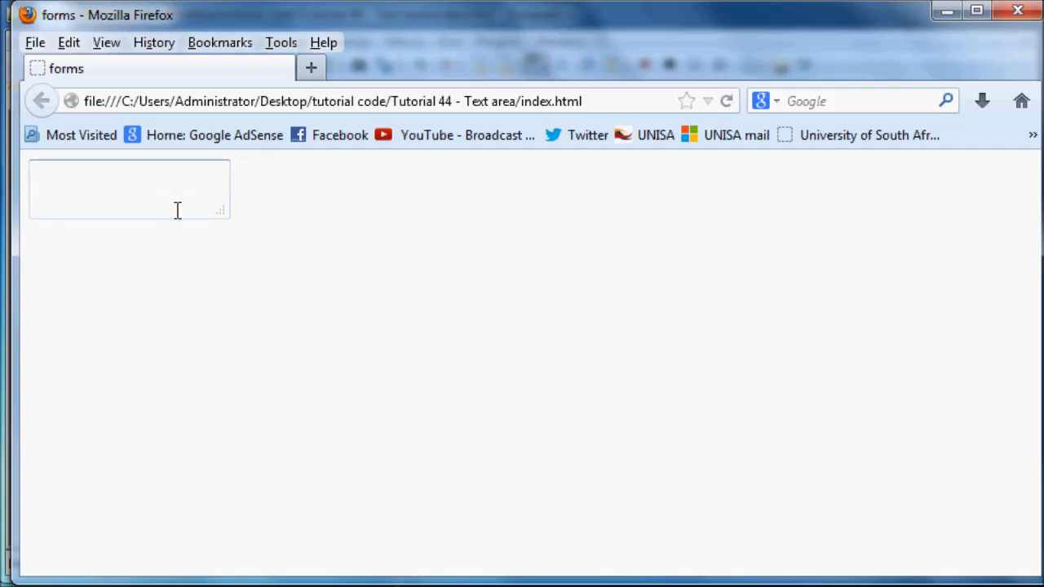
{"action": "mouse_move", "coordinate": [118, 416]}
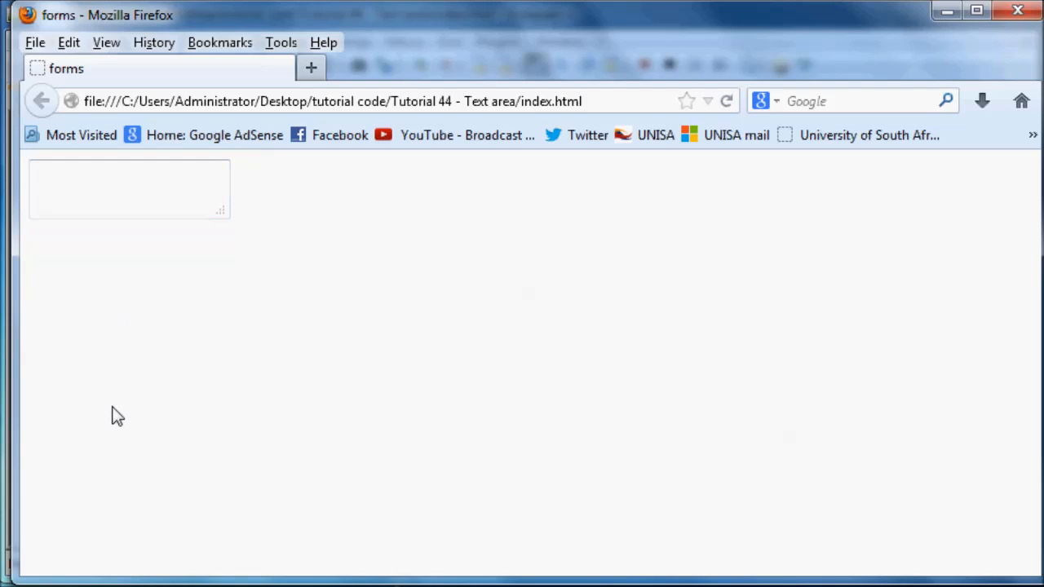
{"action": "left_click", "coordinate": [120, 173]}
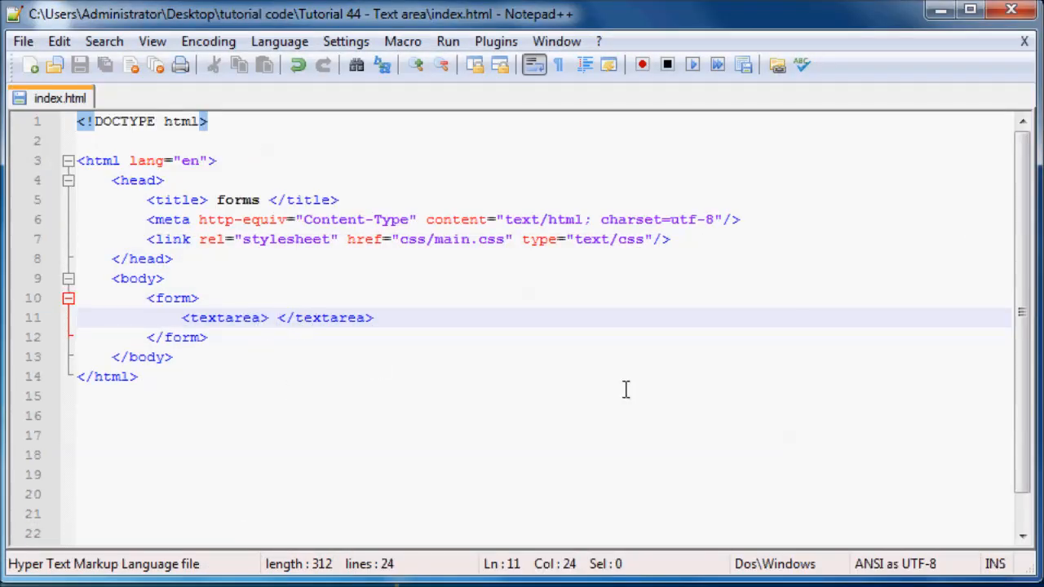
Delete the space between the tags and type 'Tell me about your' inside
{"action": "key", "text": "Backspace"}
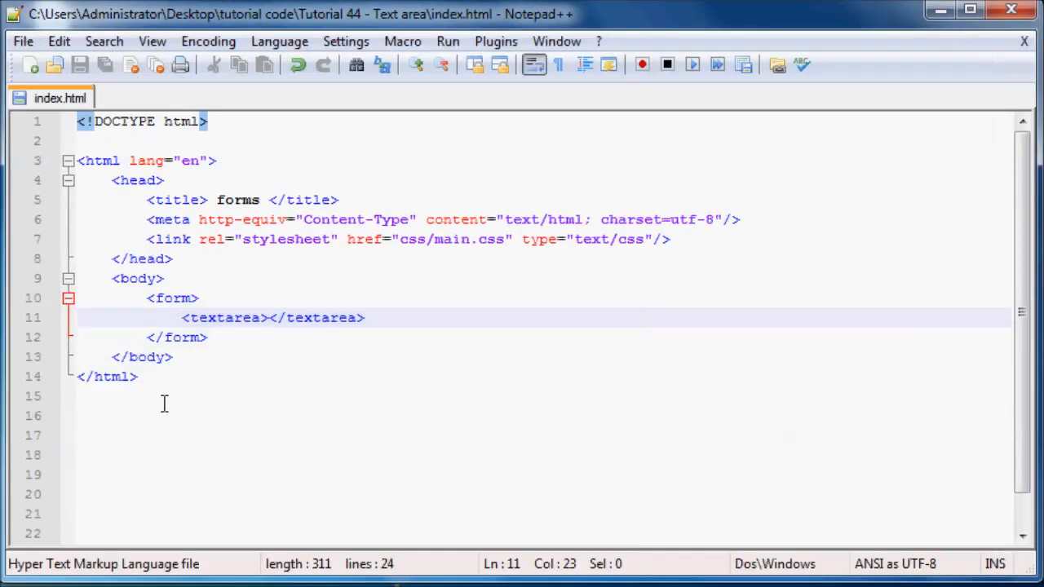
{"action": "mouse_move", "coordinate": [247, 364]}
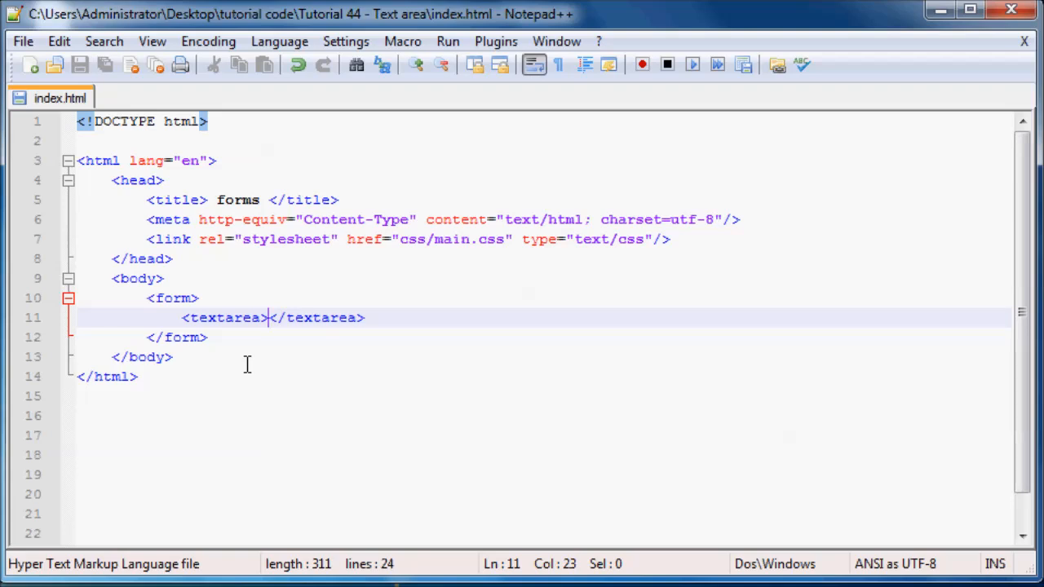
{"action": "type", "text": "Tell me a"}
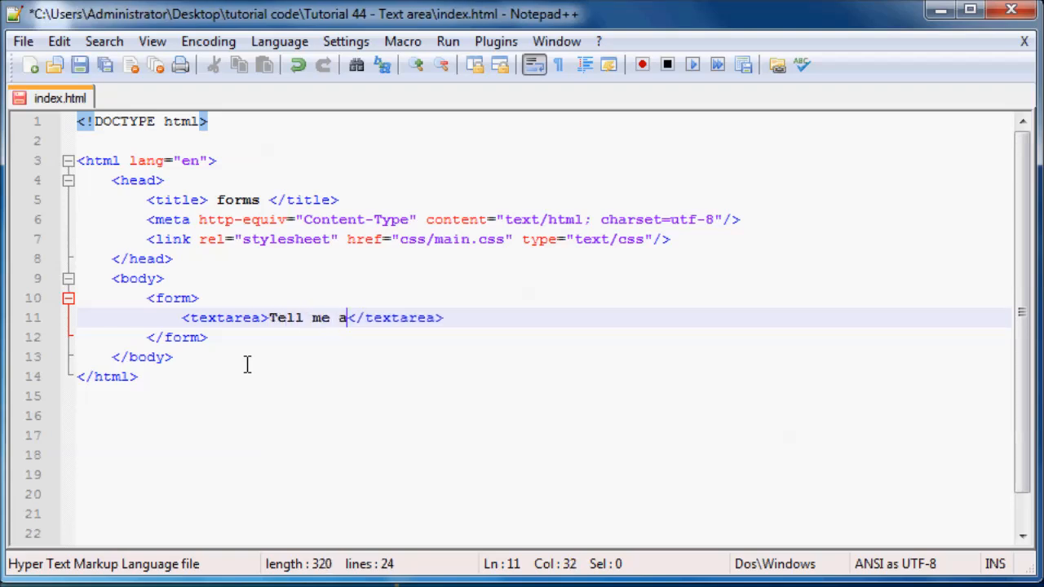
{"action": "type", "text": "bout your"}
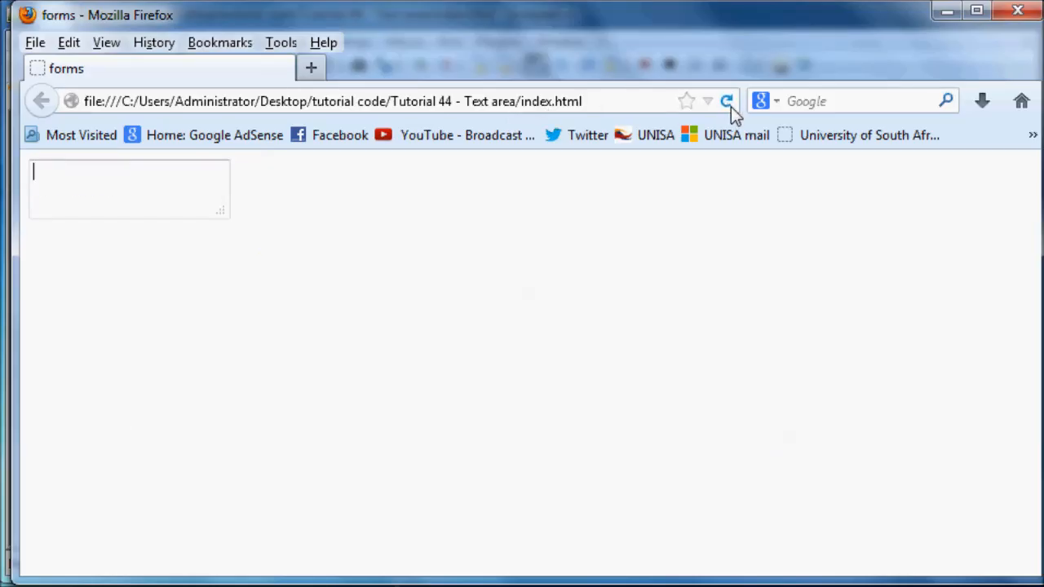
Reload the preview and type a self-introduction starting 'My name is Quentn' into the textarea
{"action": "left_click", "coordinate": [727, 100]}
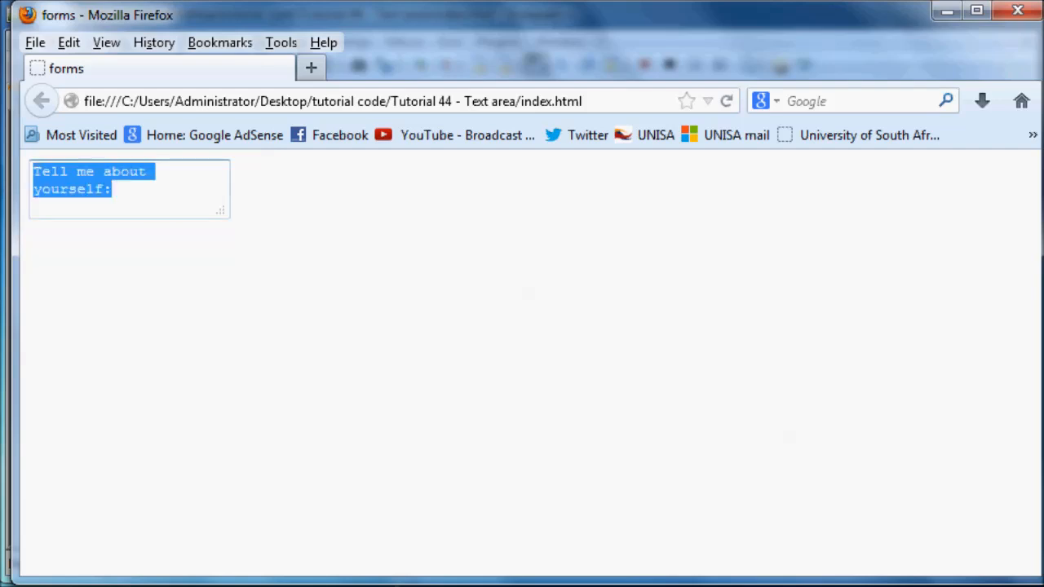
{"action": "type", "text": "fhkjhdkjhakf"}
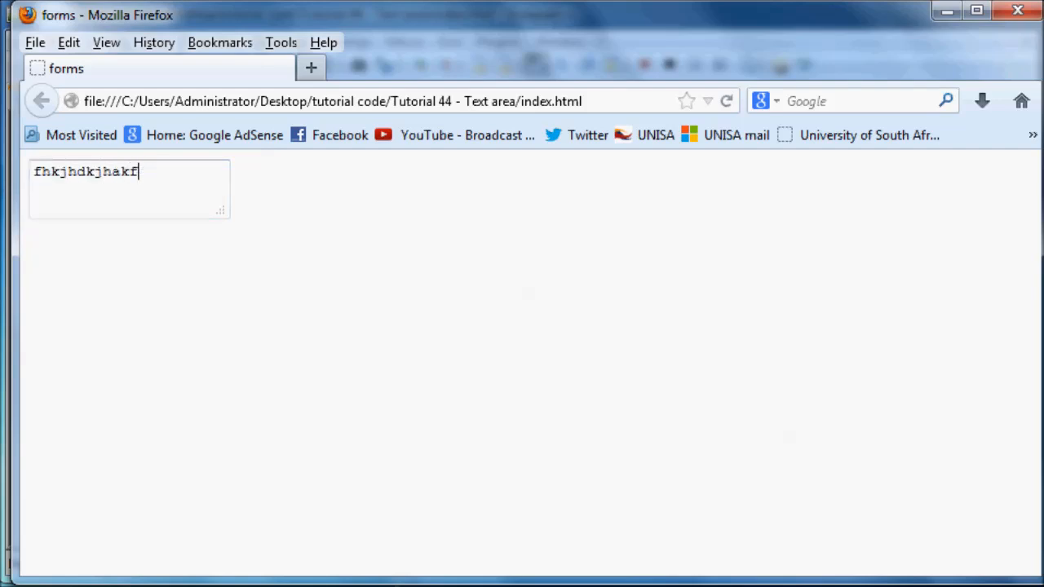
{"action": "type", "text": "Myu"}
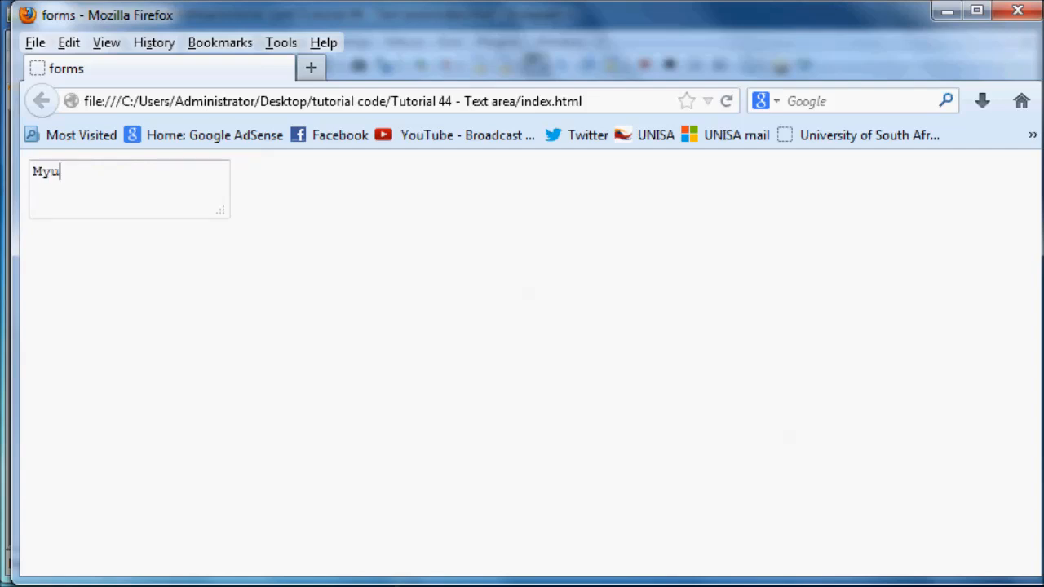
{"action": "type", "text": "My name is"}
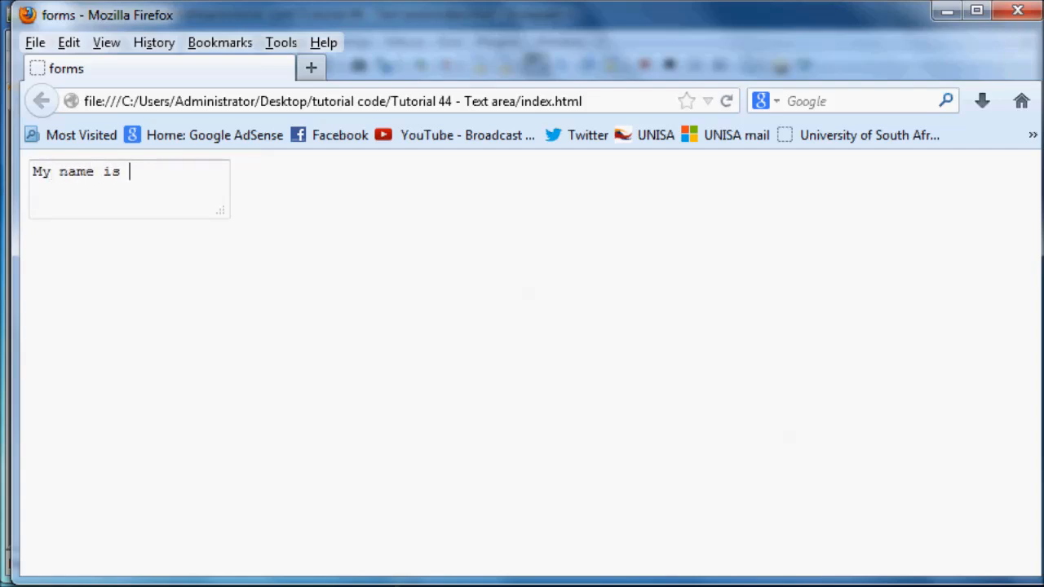
{"action": "type", "text": "Quentn"}
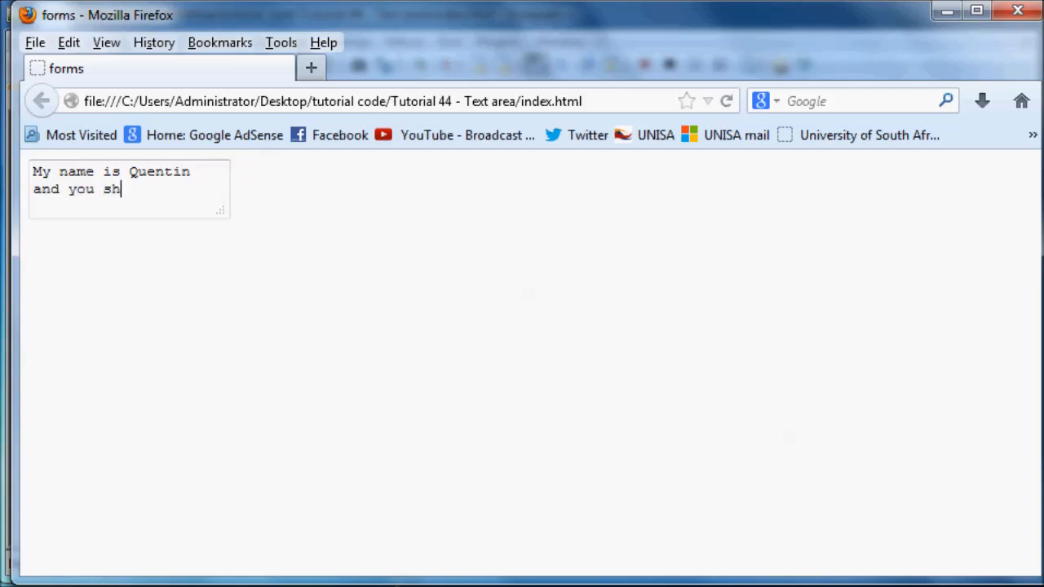
{"action": "type", "text": "ould add me on tw"}
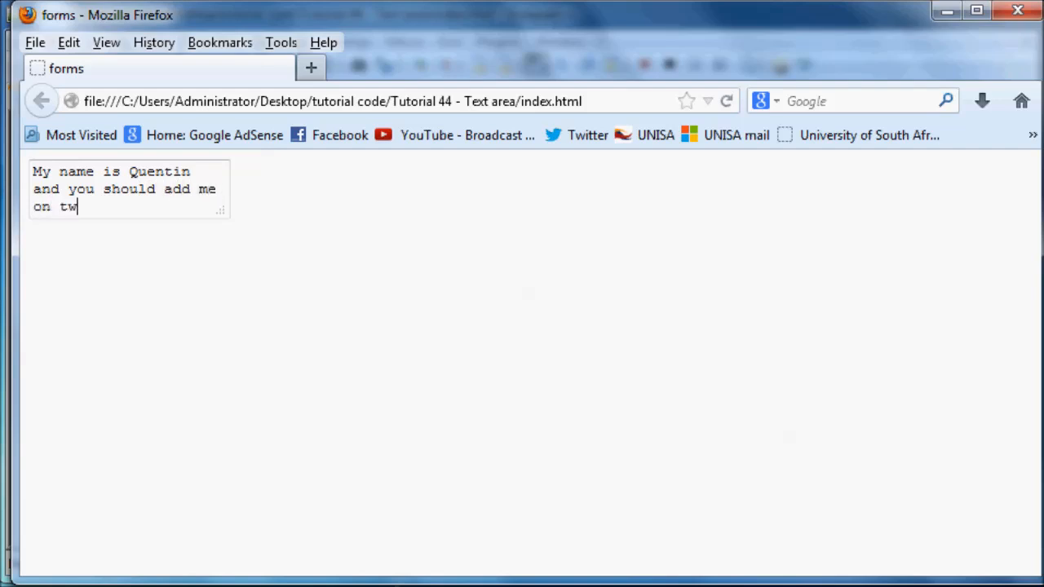
{"action": "type", "text": "itter."}
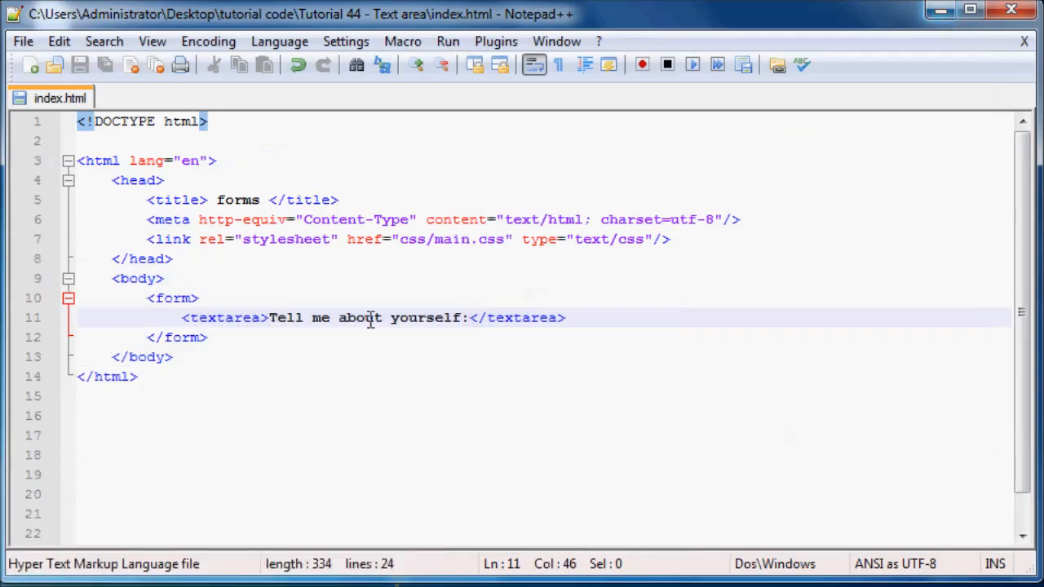
{"action": "mouse_move", "coordinate": [269, 326]}
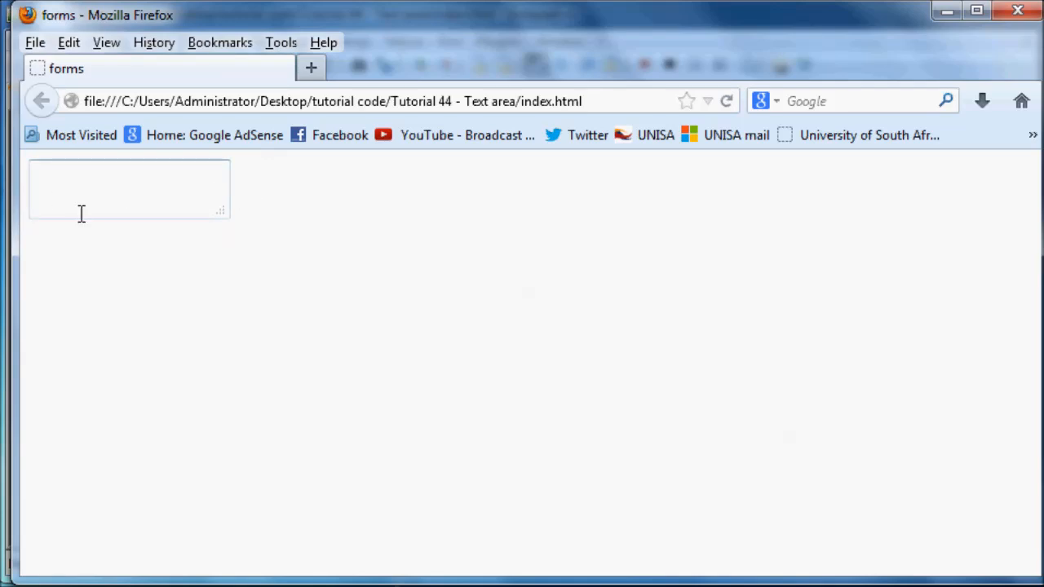
Type random characters into the textarea and drag its grip to enlarge it
{"action": "left_click", "coordinate": [129, 187]}
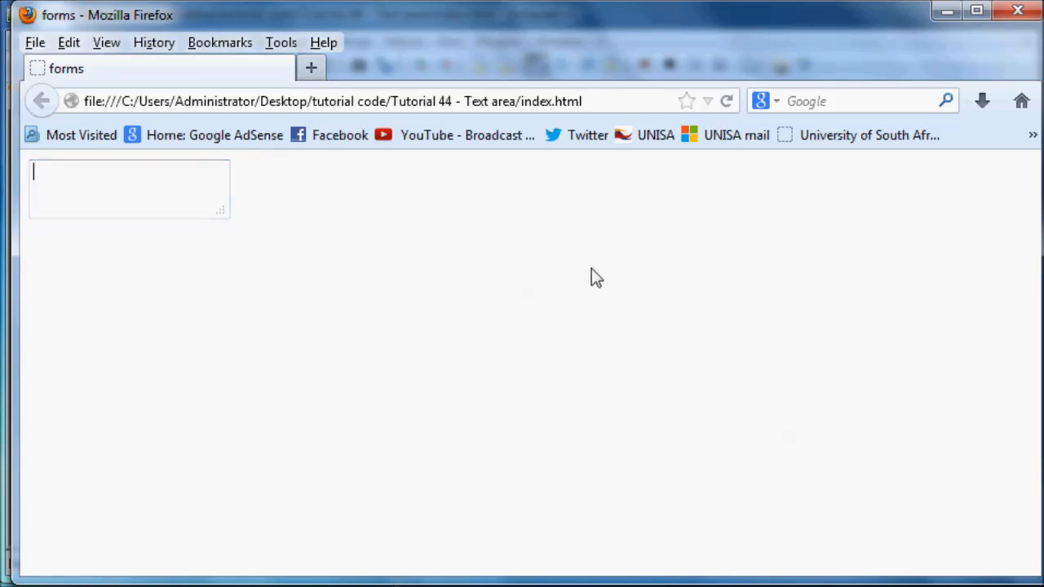
{"action": "type", "text": "fdkljaslkgjkjkdjl"}
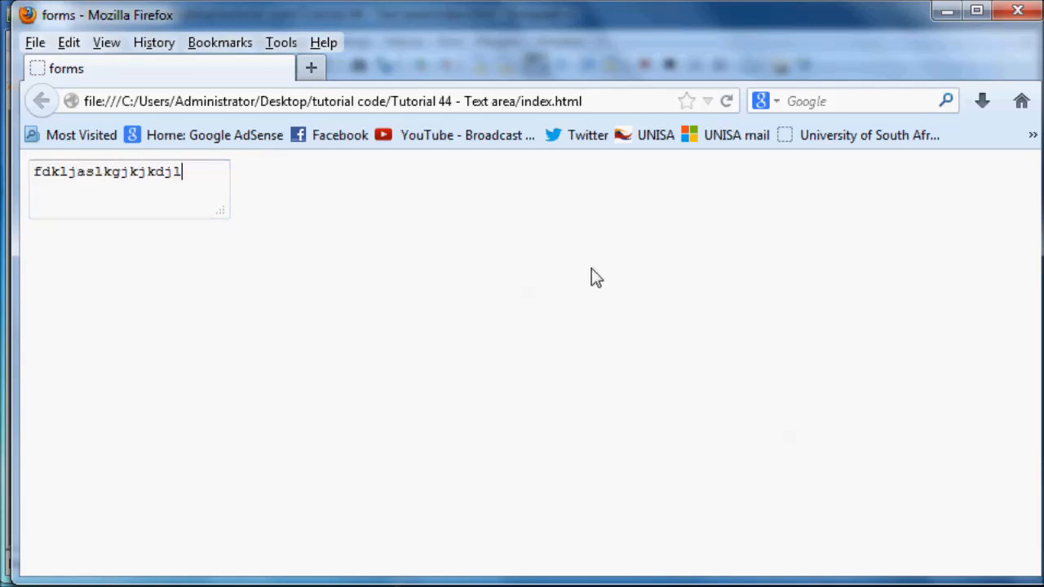
{"action": "type", "text": "jgka;jlkjbvklkdsjkla"}
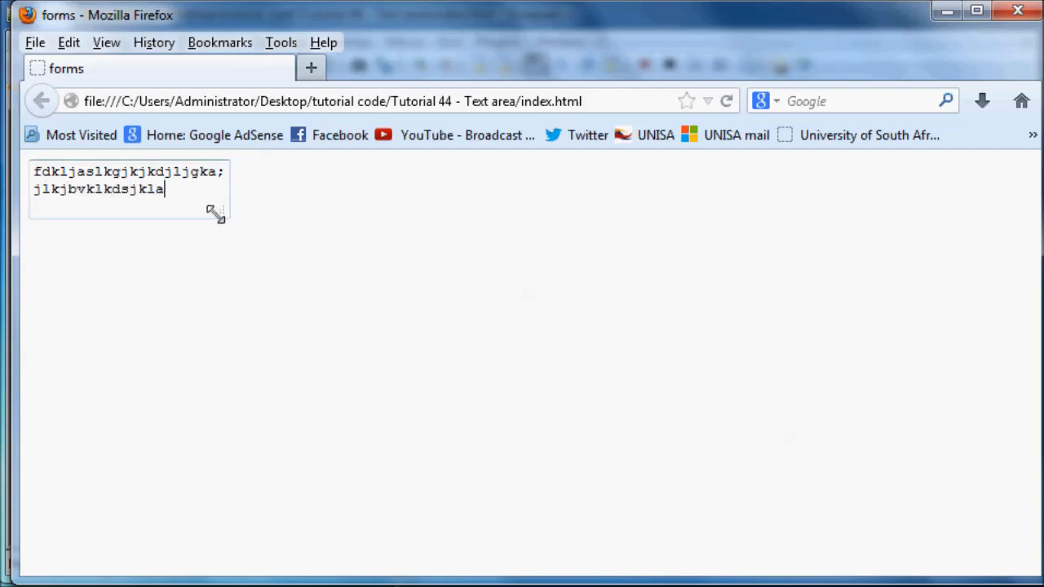
{"action": "left_click_drag", "start_coordinate": [216, 213], "coordinate": [206, 240]}
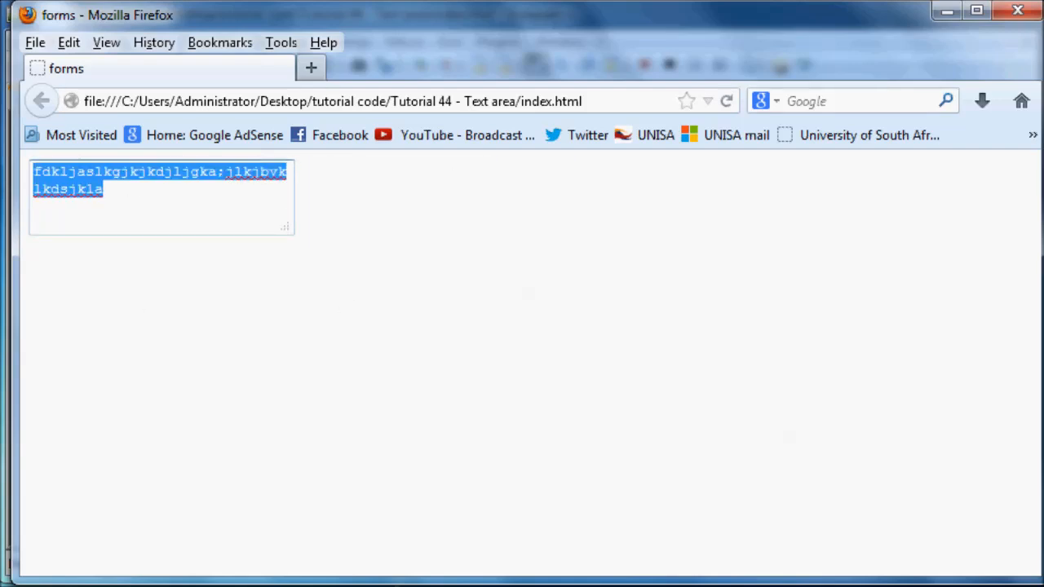
{"action": "key", "text": "Delete"}
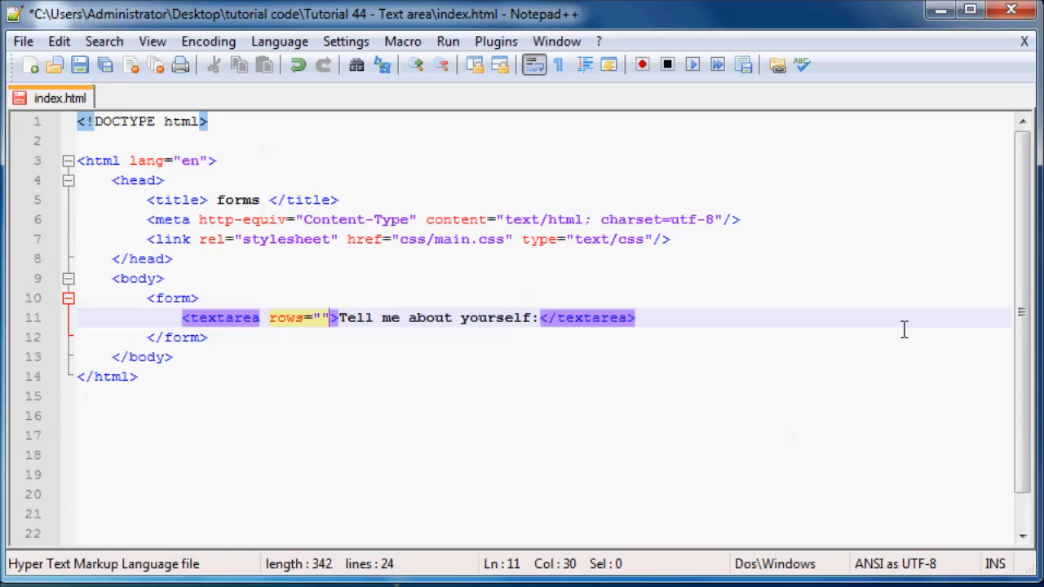
Set rows to 15, resize the box in Firefox, and reload the page
{"action": "type", "text": "15"}
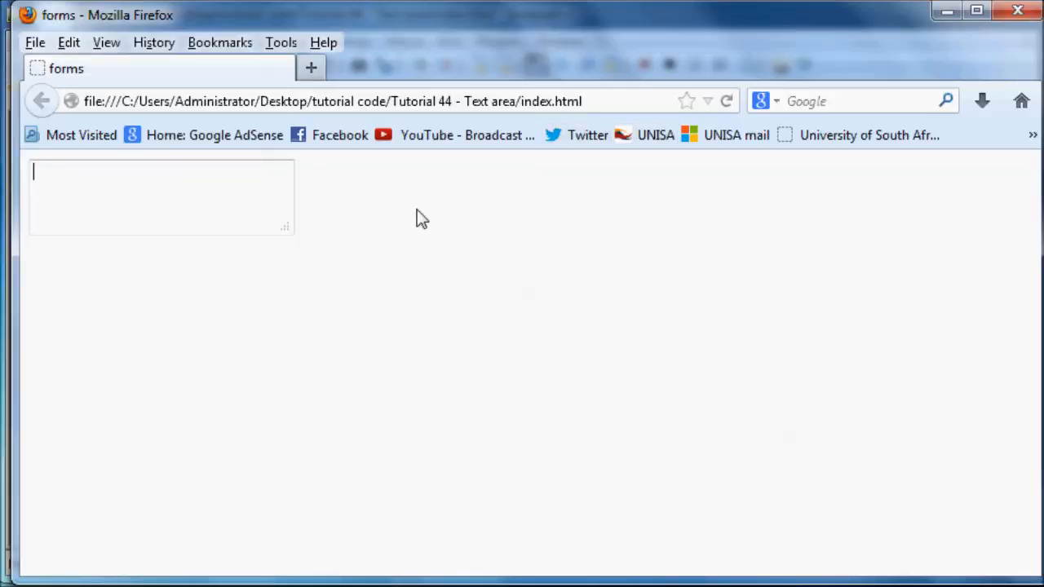
{"action": "left_click_drag", "start_coordinate": [286, 228], "coordinate": [235, 220]}
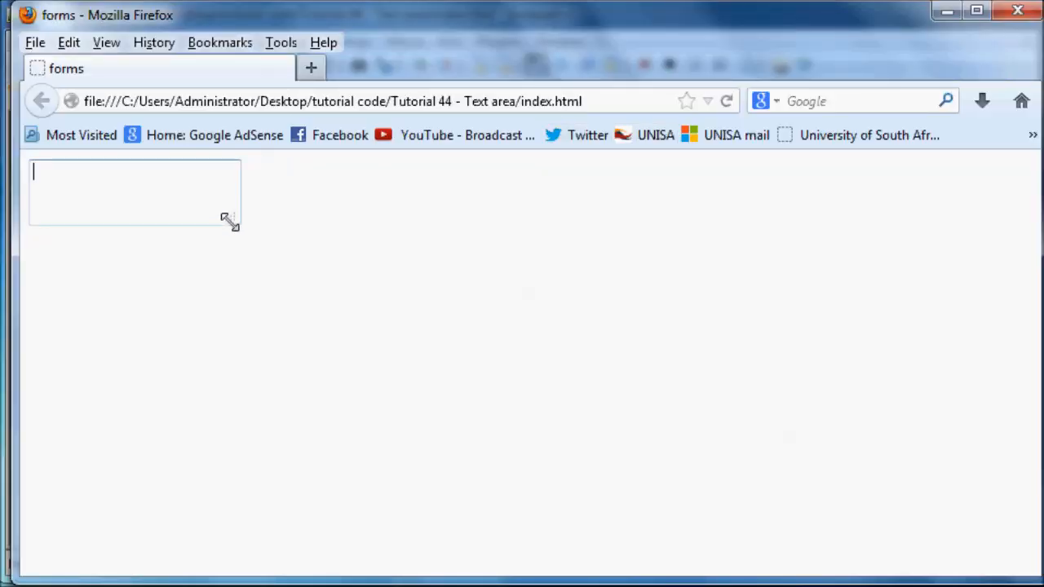
{"action": "left_click_drag", "start_coordinate": [230, 220], "coordinate": [236, 230]}
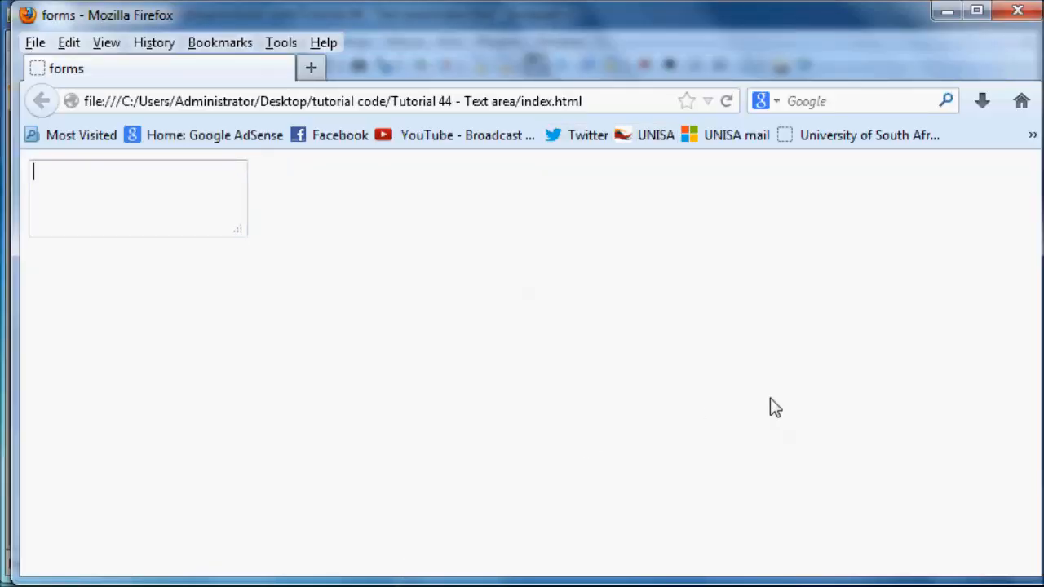
{"action": "left_click", "coordinate": [726, 100]}
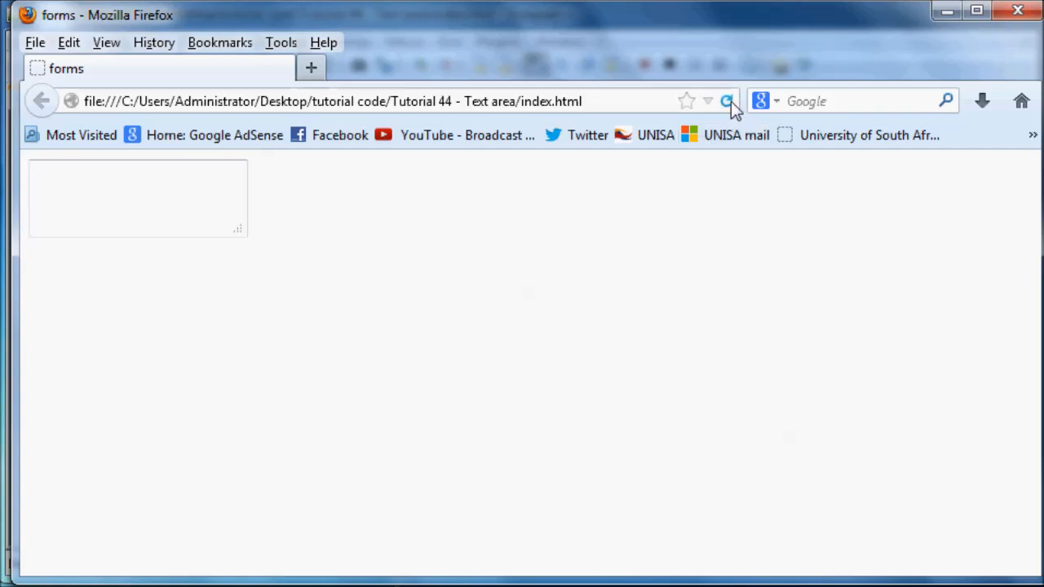
{"action": "left_click", "coordinate": [725, 101]}
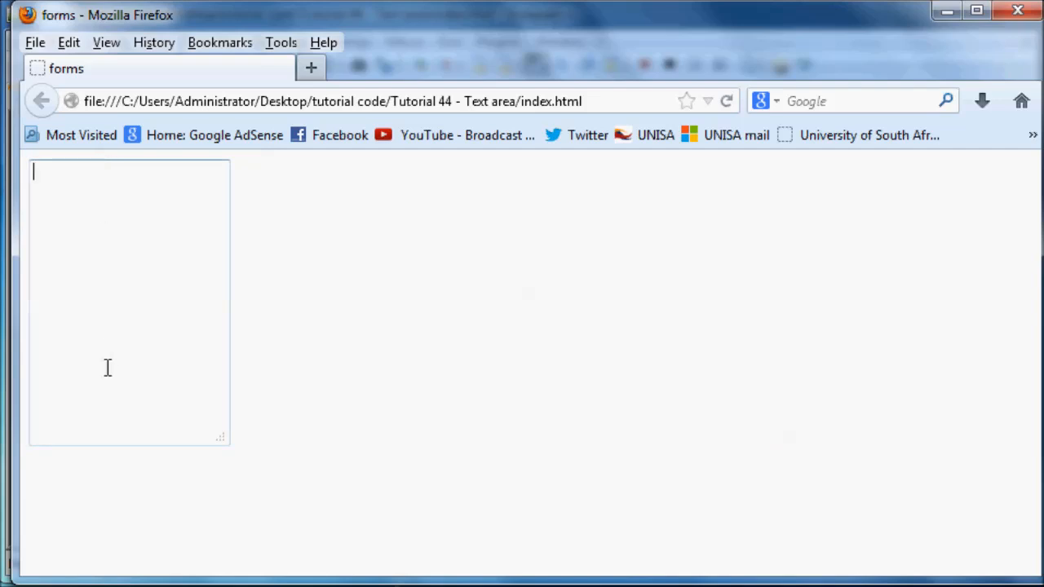
{"action": "mouse_move", "coordinate": [648, 361]}
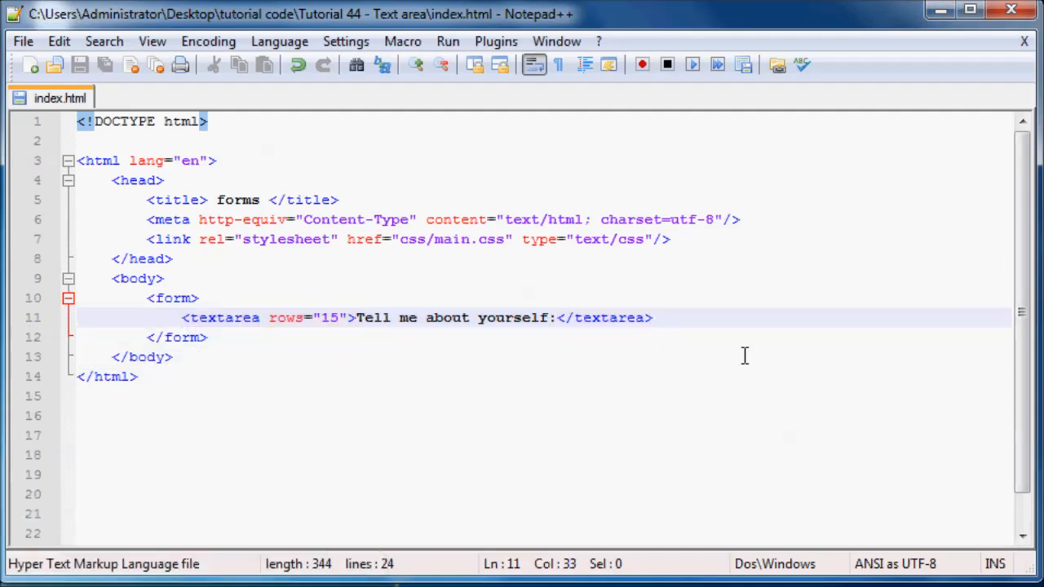
Add cols="50" to the textarea tag after rows="15"
{"action": "type", "text": "cols=\""}
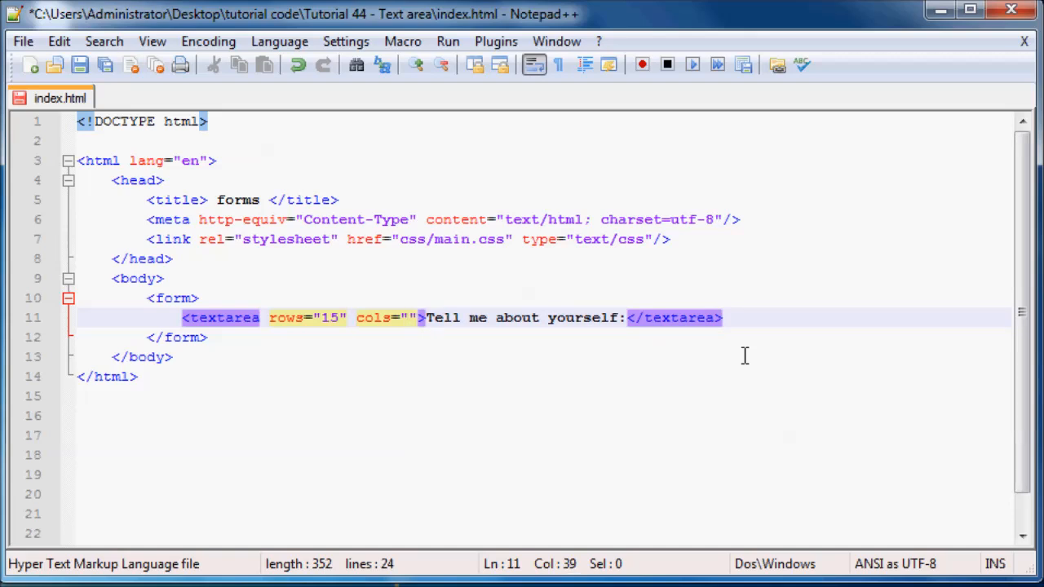
{"action": "type", "text": "50"}
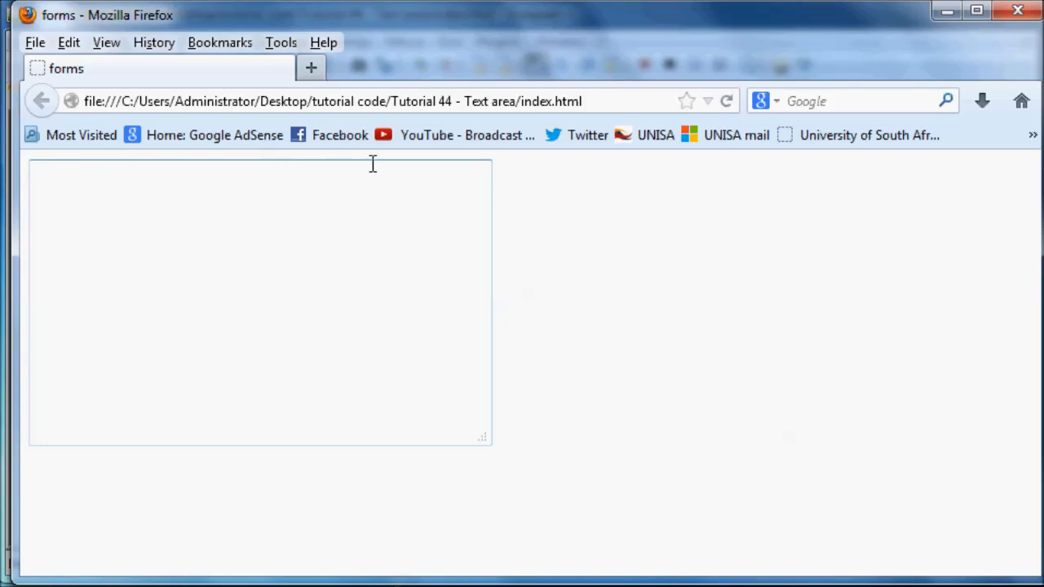
Type a full line of M characters across the widened textarea
{"action": "type", "text": "M"}
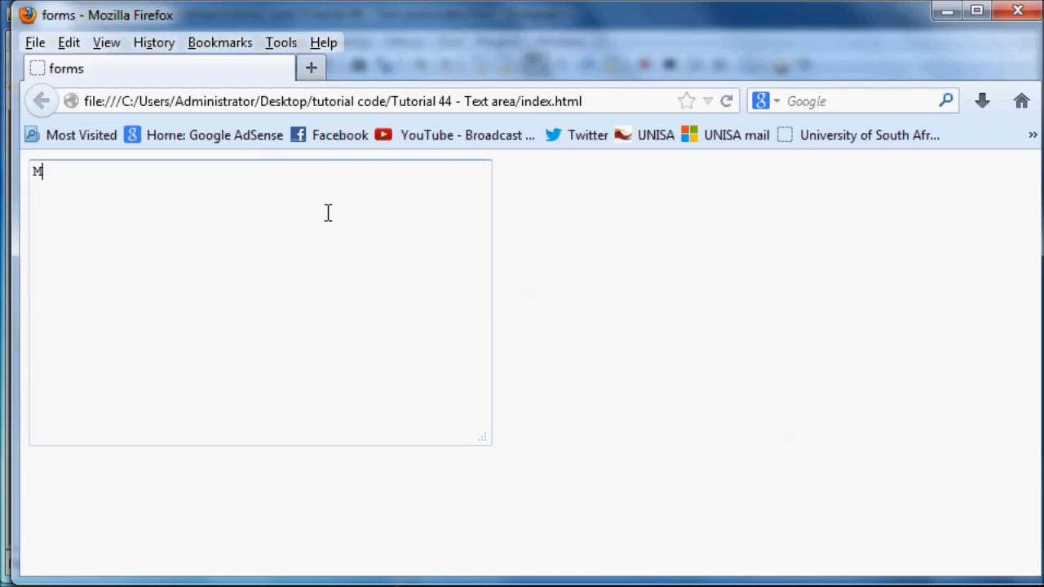
{"action": "key", "text": "Backspace"}
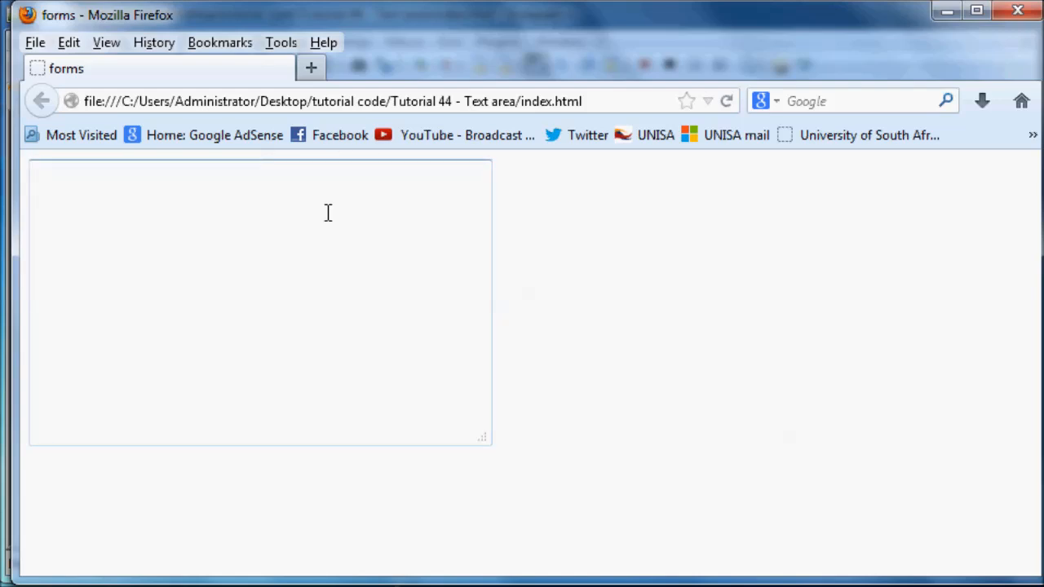
{"action": "type", "text": "MMMM"}
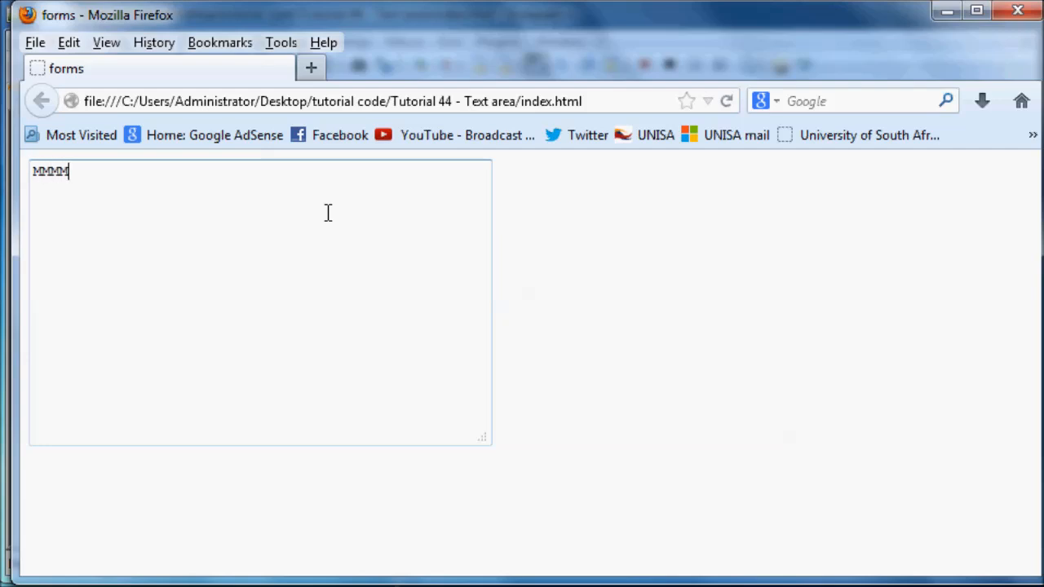
{"action": "type", "text": "MMMMMMMMMMMMMMMMMMMMMMMMMMMMMMMMMMMMMMMMMMMMMM"}
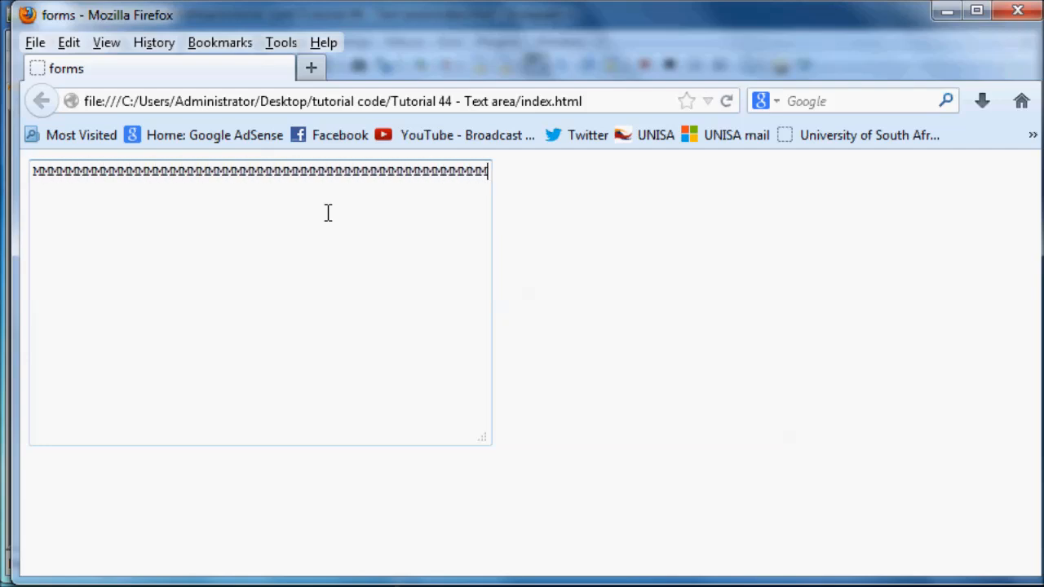
{"action": "mouse_move", "coordinate": [493, 178]}
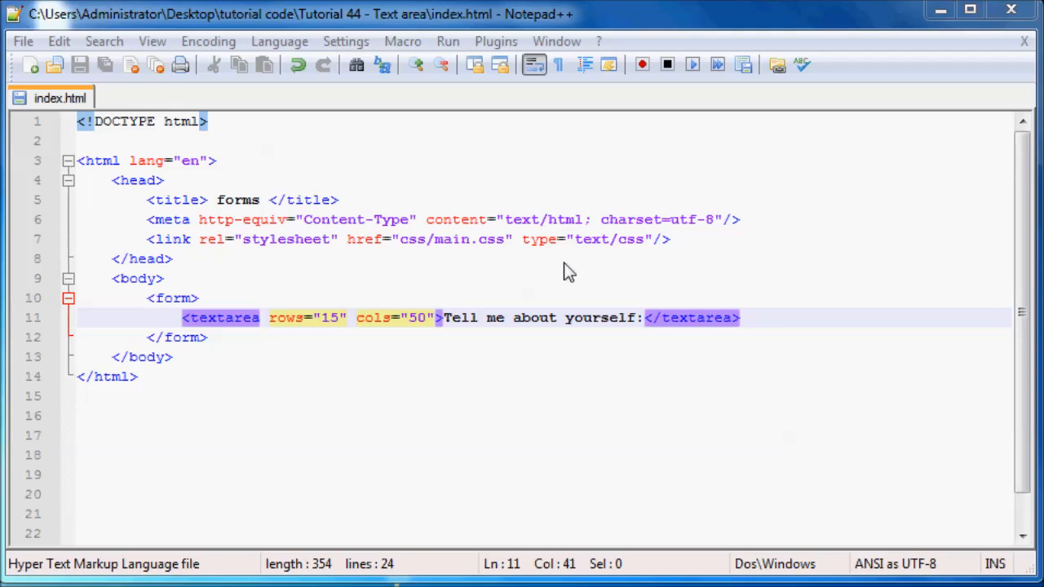
{"action": "mouse_move", "coordinate": [499, 275]}
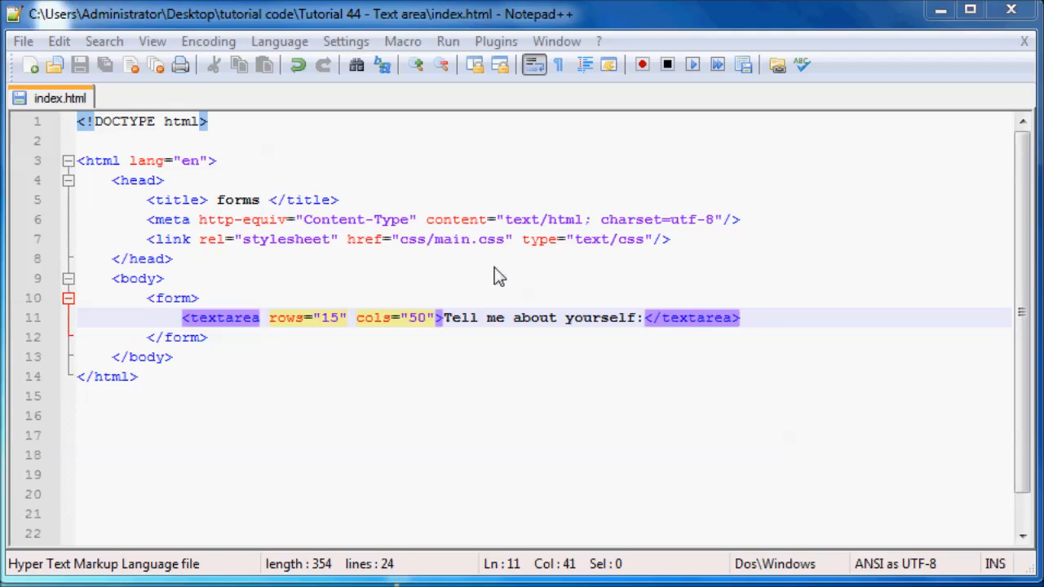